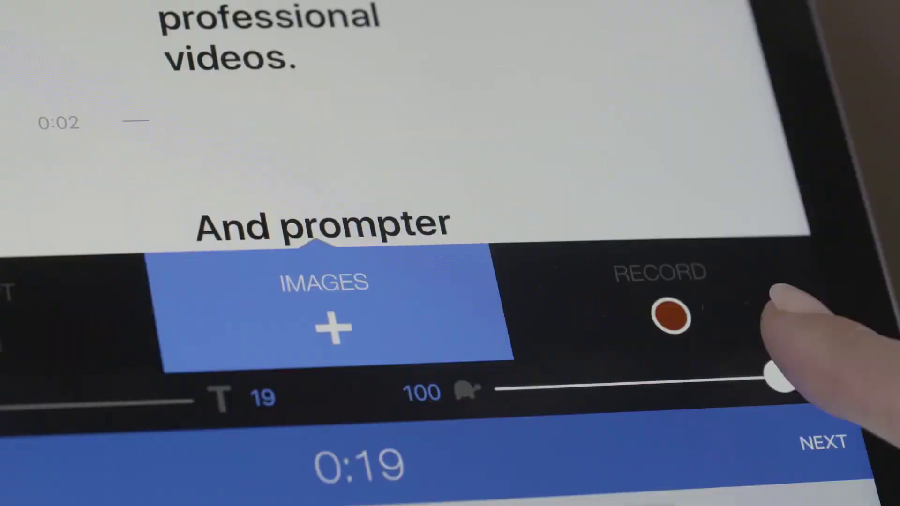
Lower the prompter scroll speed from 100 to 17
drag(774, 378, 505, 375)
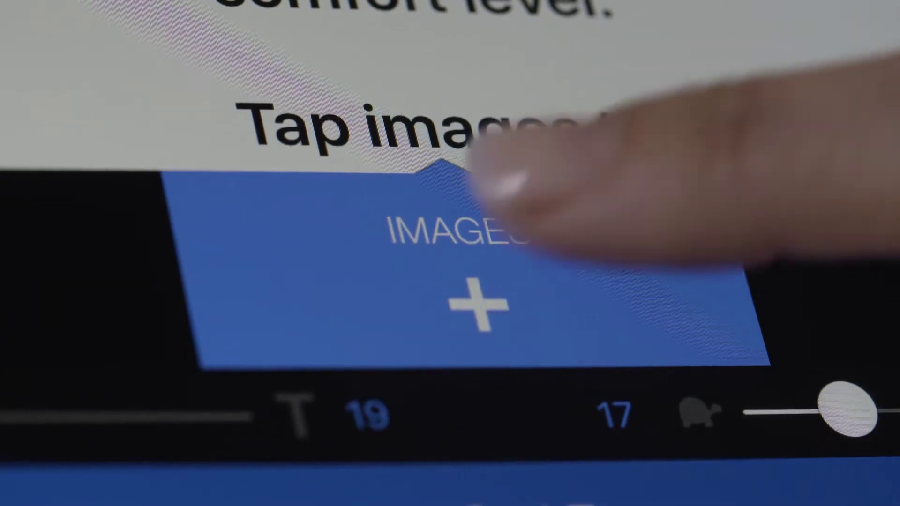
Open the Camera Roll via IMAGES + to pick the iTOI image
click(468, 303)
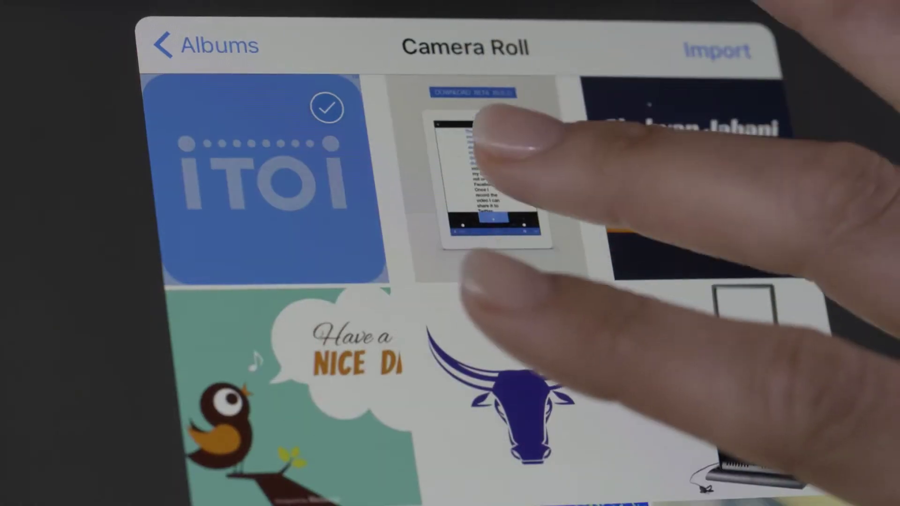